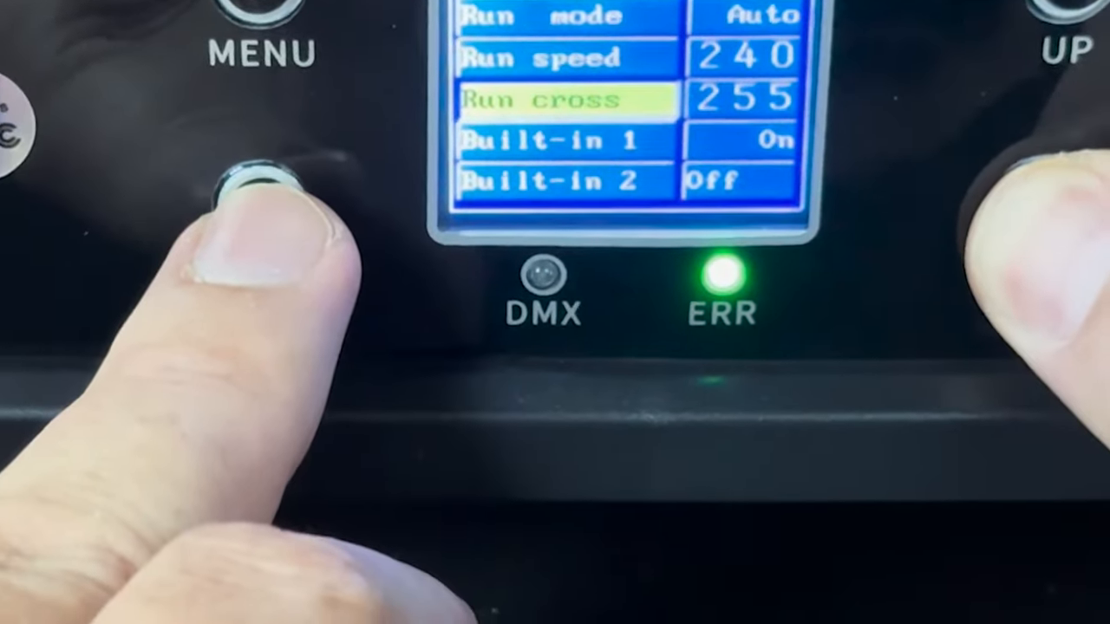
left_click(261, 182)
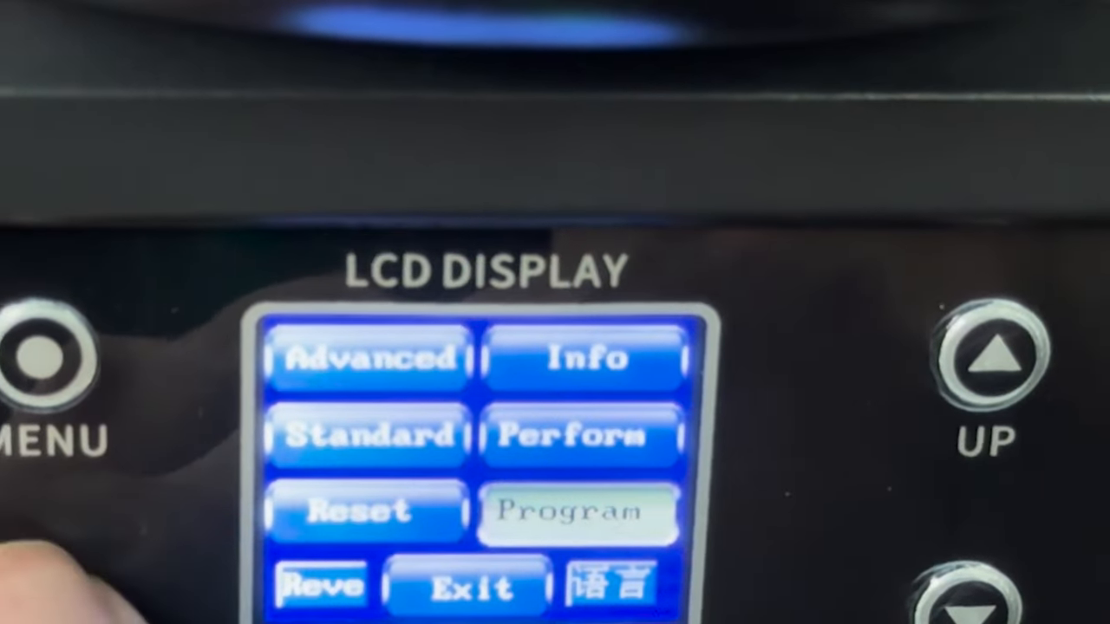